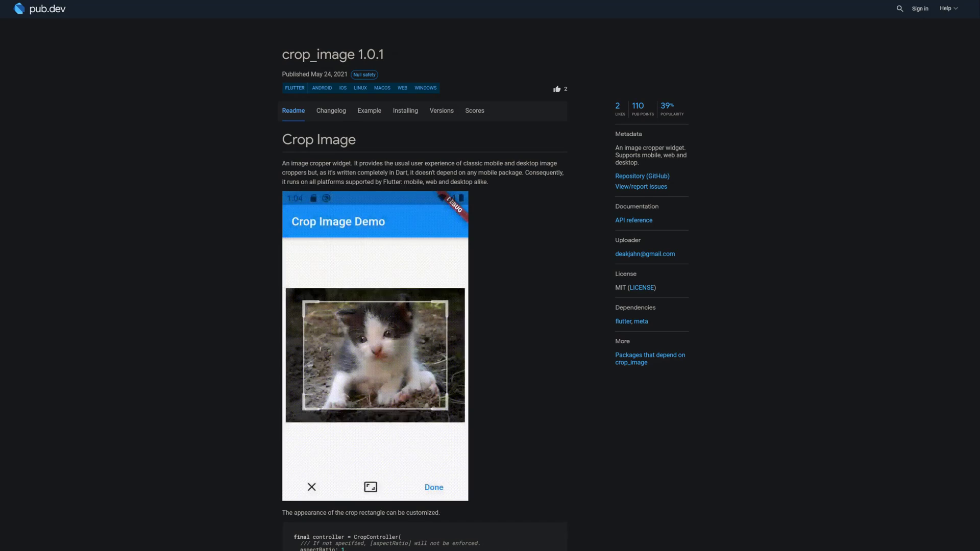
Open the crop_image 1.0.1 package page and view its crop-rectangle Readme demo.
left_click(371, 487)
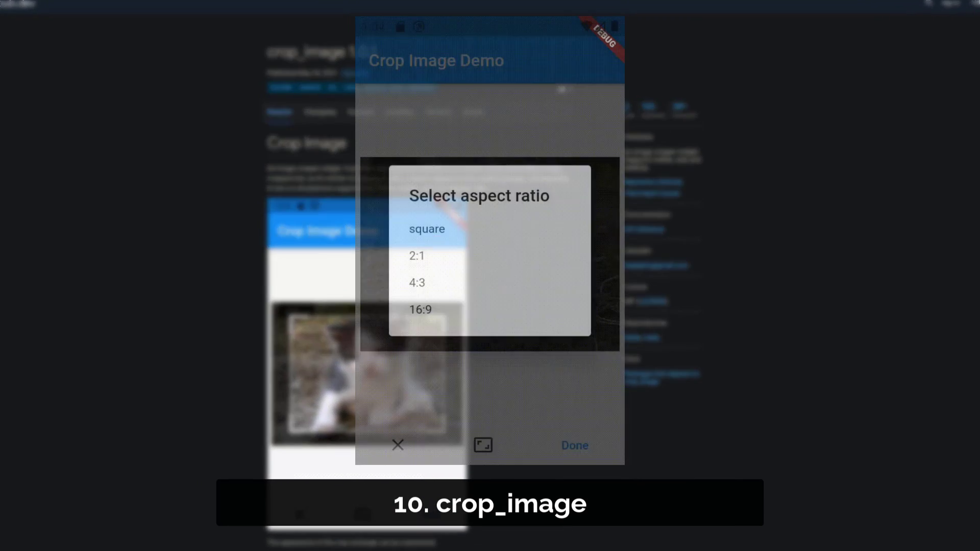
left_click(427, 230)
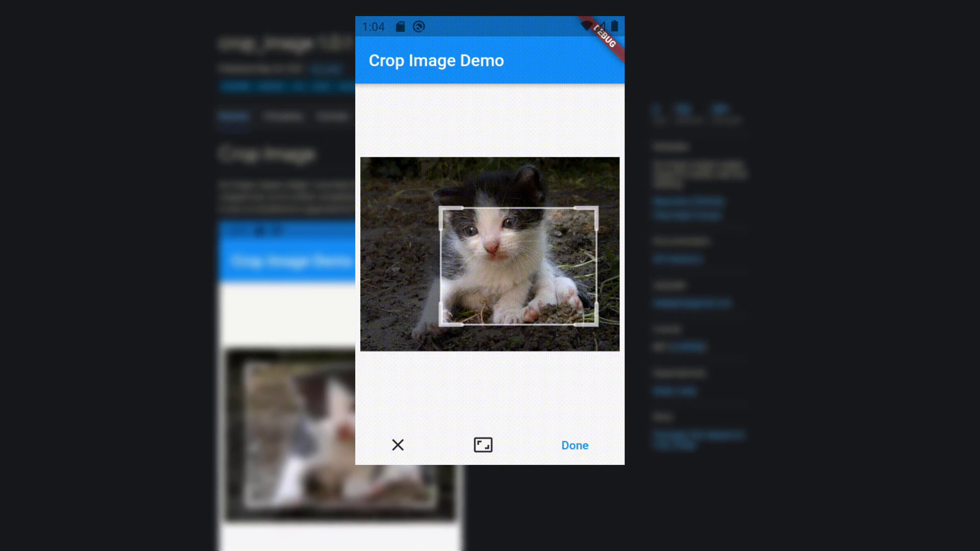
left_click(573, 446)
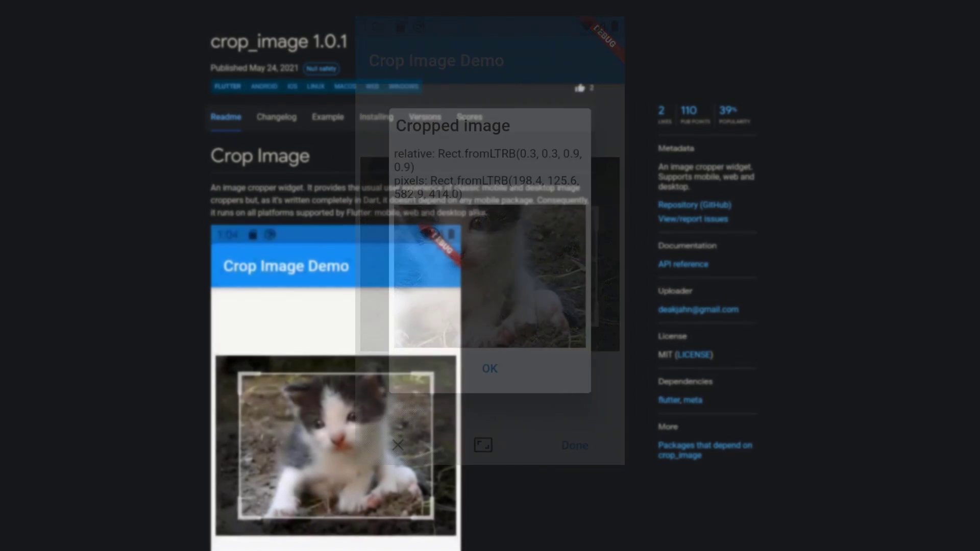
left_click(489, 368)
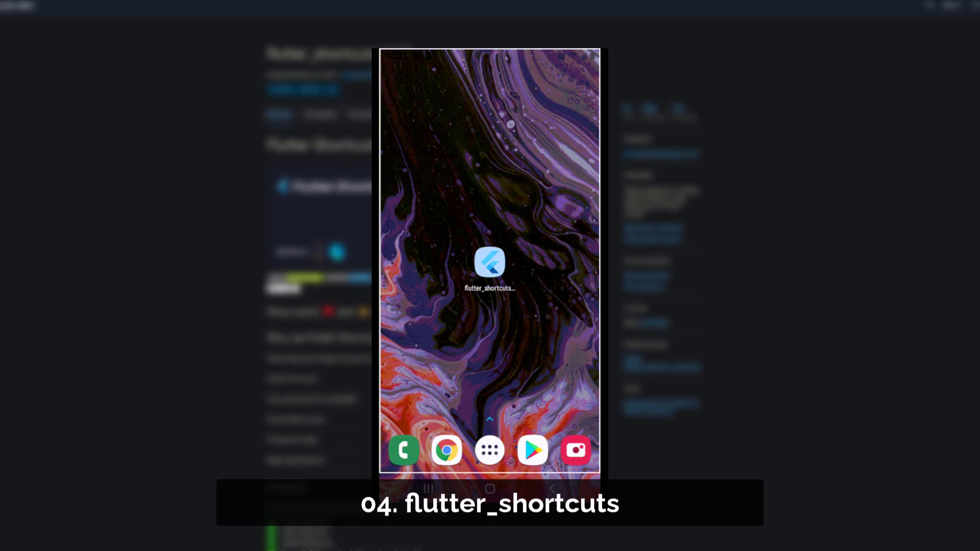
Go to the flutter_shortcuts package page.
left_click(489, 261)
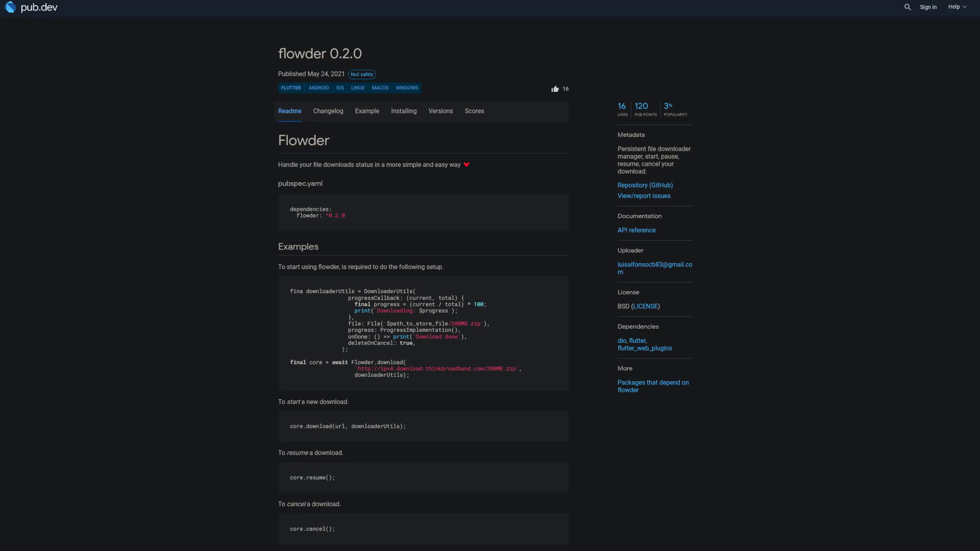
Scroll through the flowder 0.2.0 Readme with its start, pause, resume and cancel examples.
scroll("down", 3)
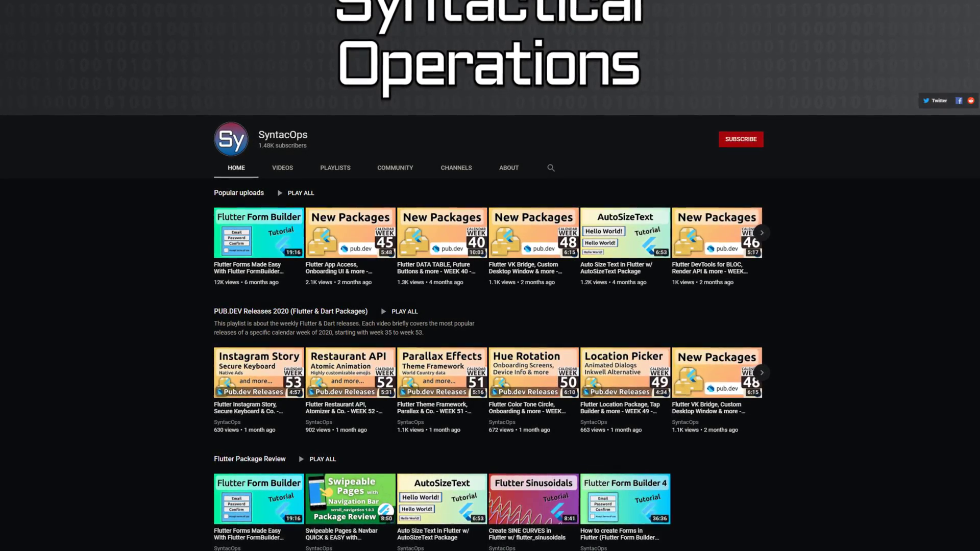
Scroll the SyntacOps channel Home tab past popular uploads and the pub.dev review playlists.
scroll("down", 3)
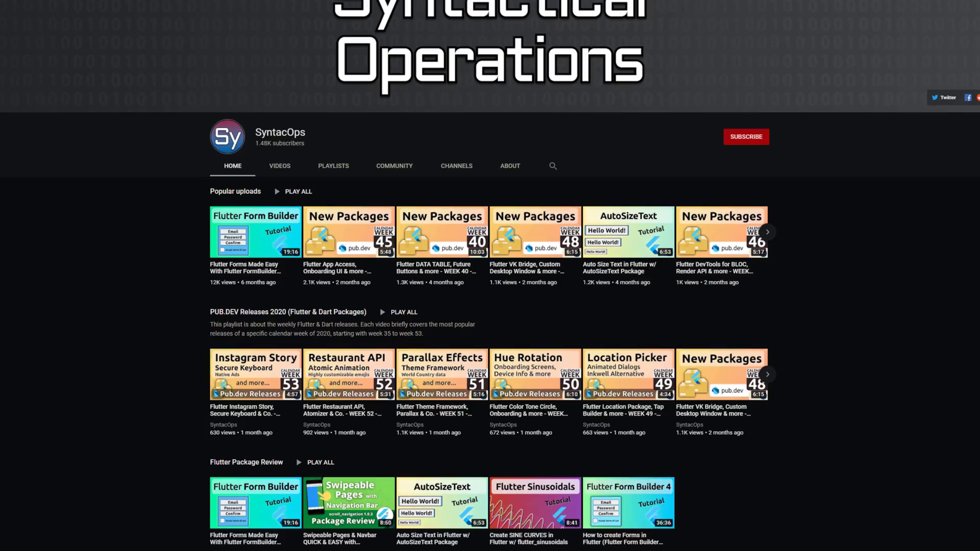
scroll("down", 3)
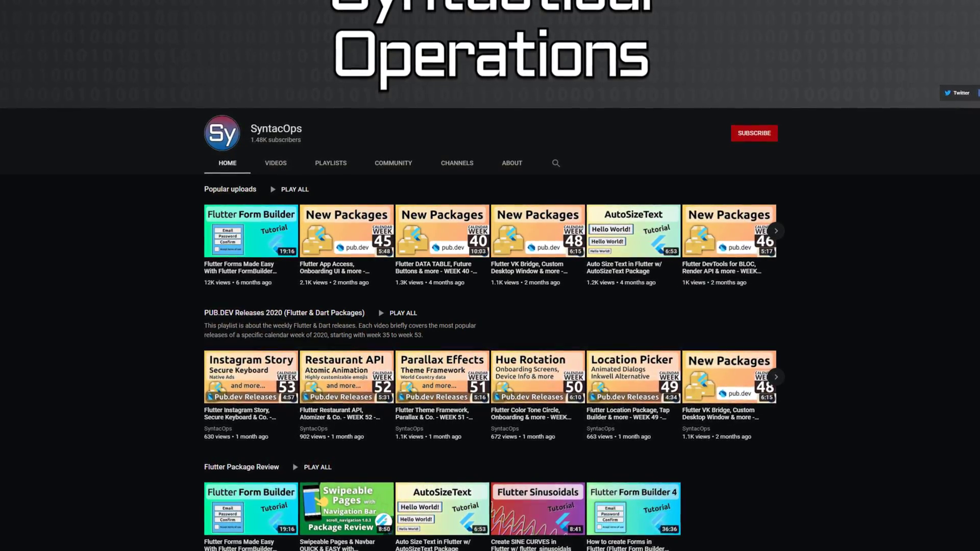
scroll("down", 3)
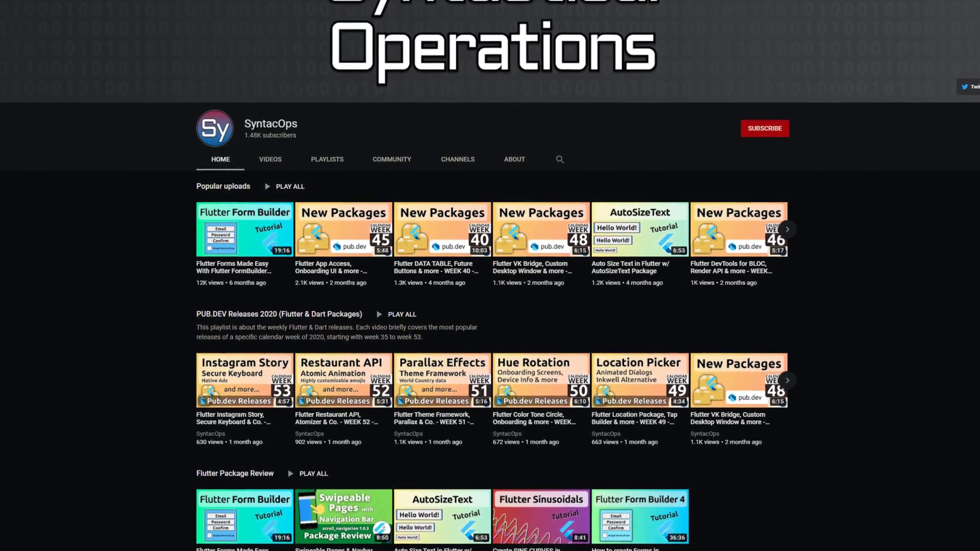
scroll("down", 3)
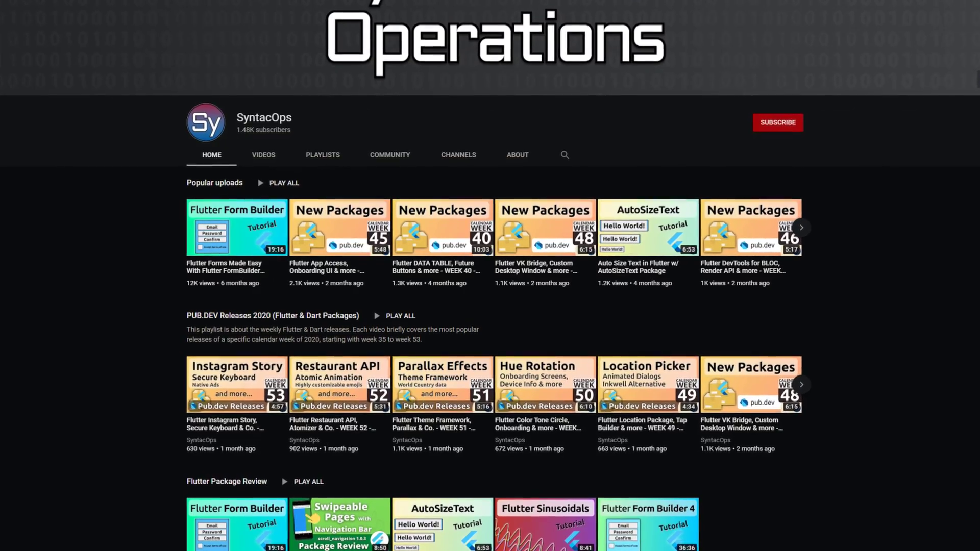
scroll("down", 3)
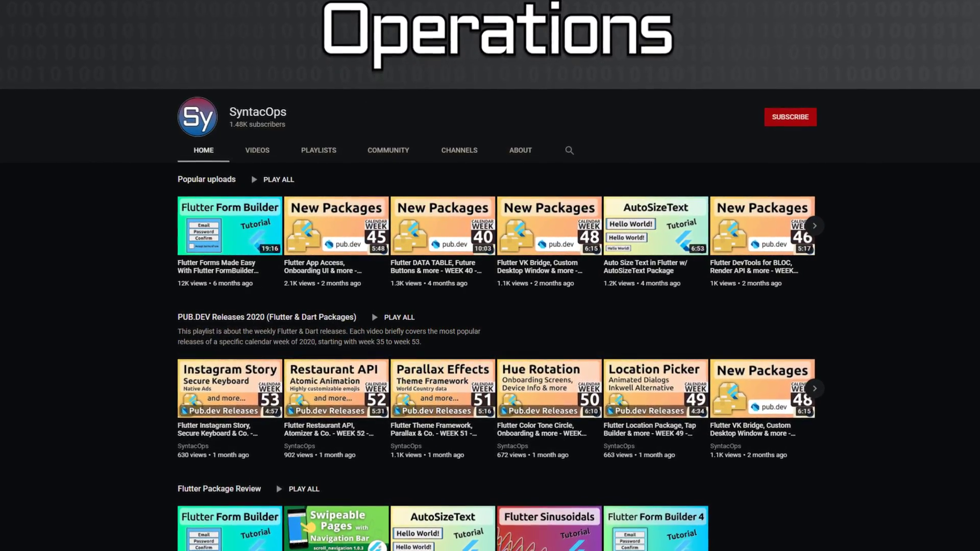